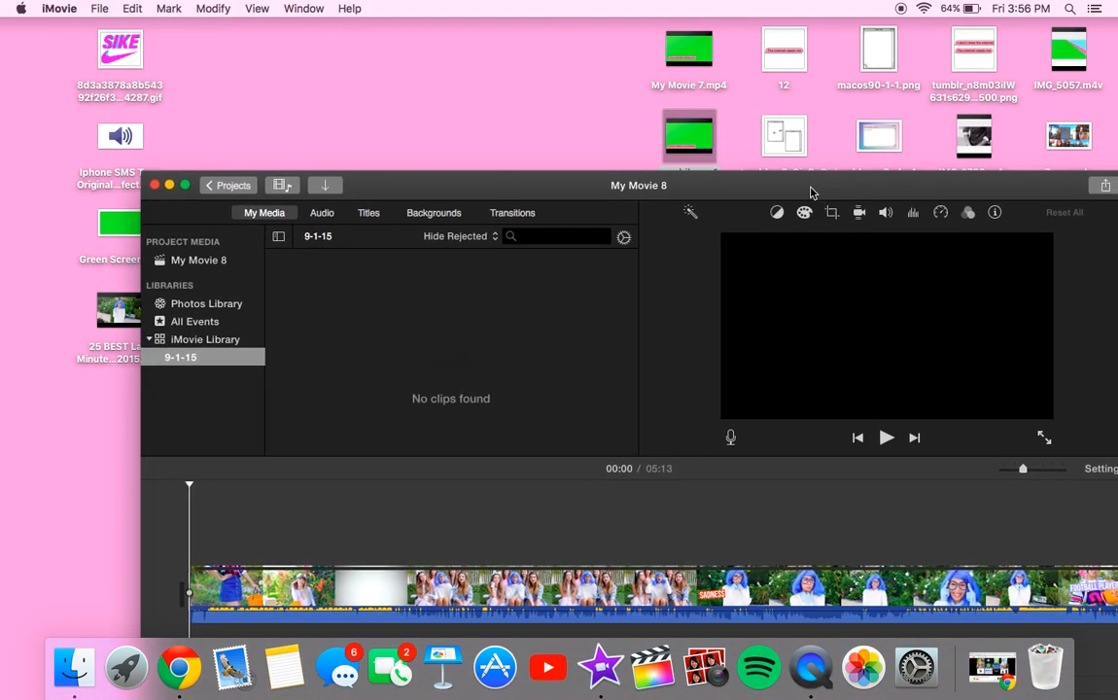
mouse_move(688, 136)
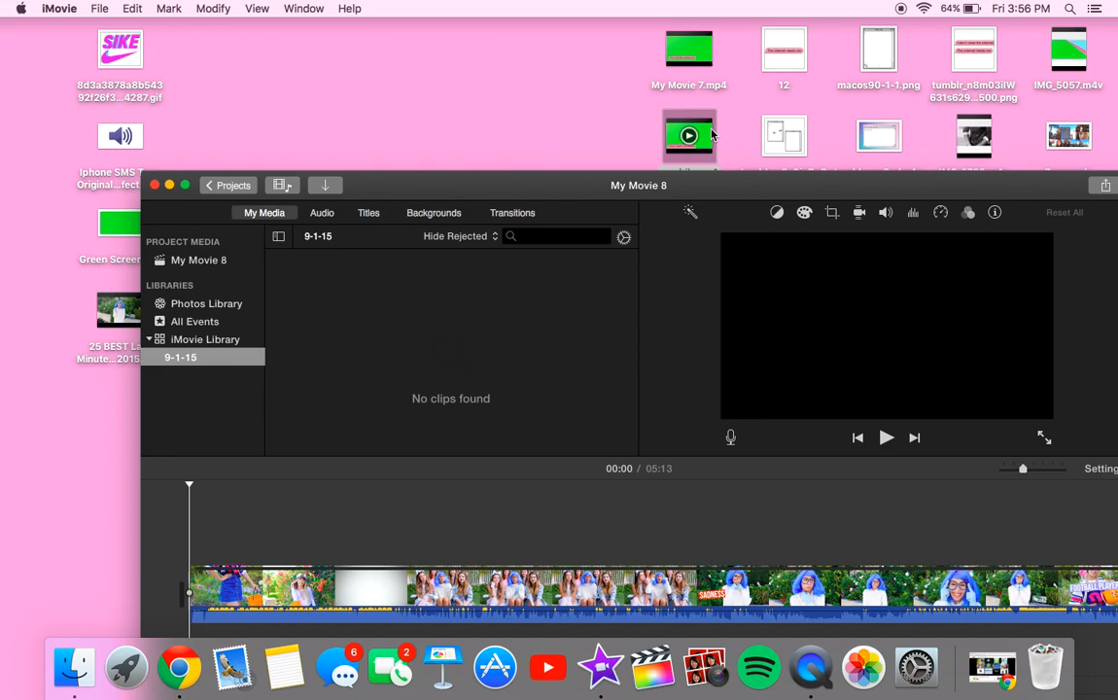
Step: Select the green-screen text-bubble video file on the desktop
left_click(691, 146)
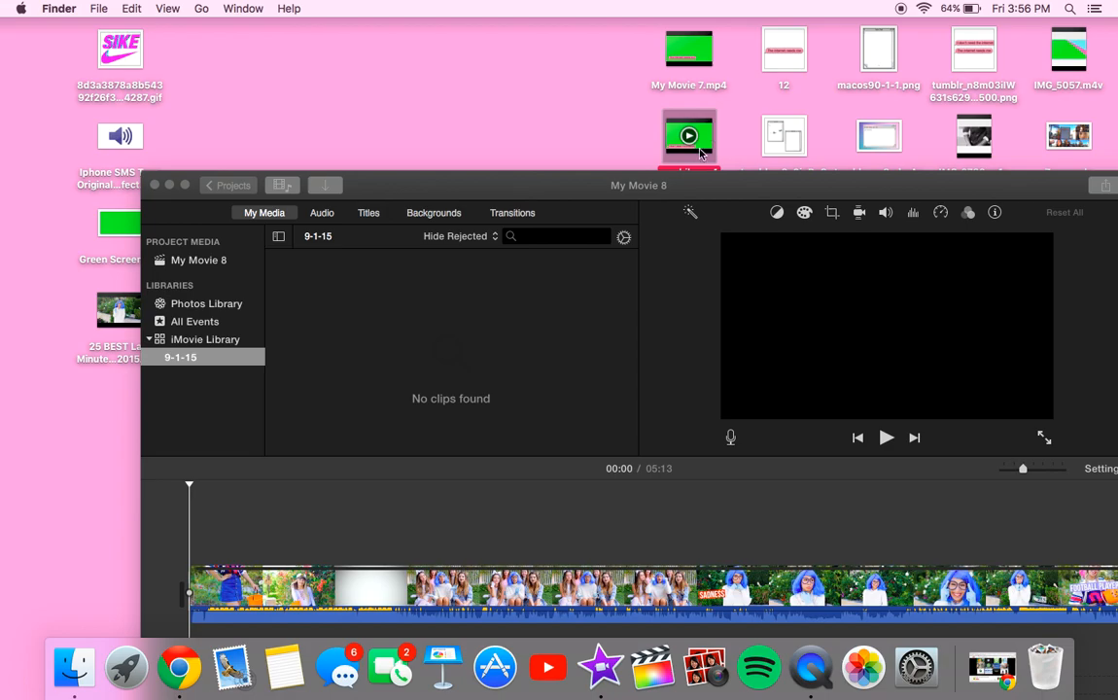
double_click(689, 136)
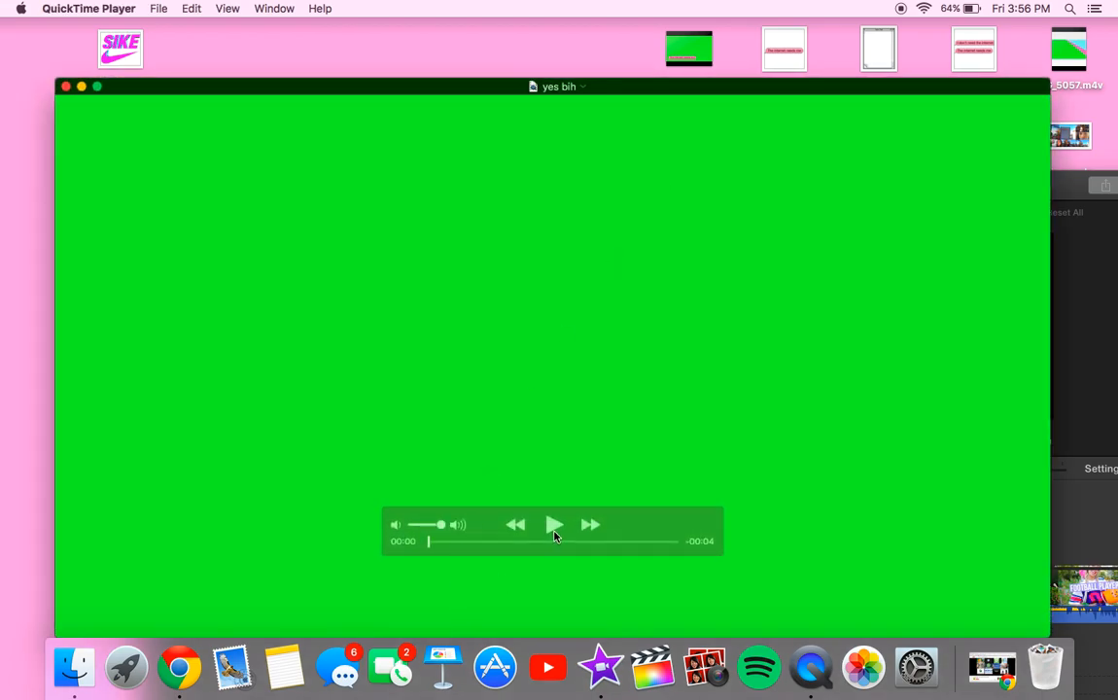
left_click(553, 525)
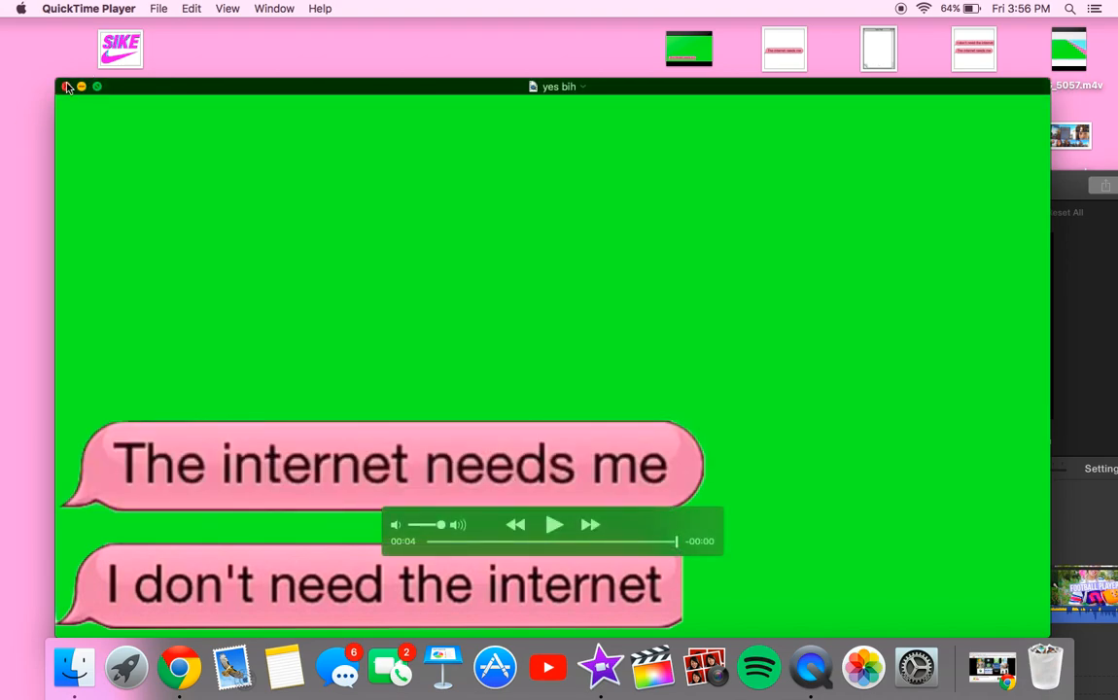
left_click(66, 87)
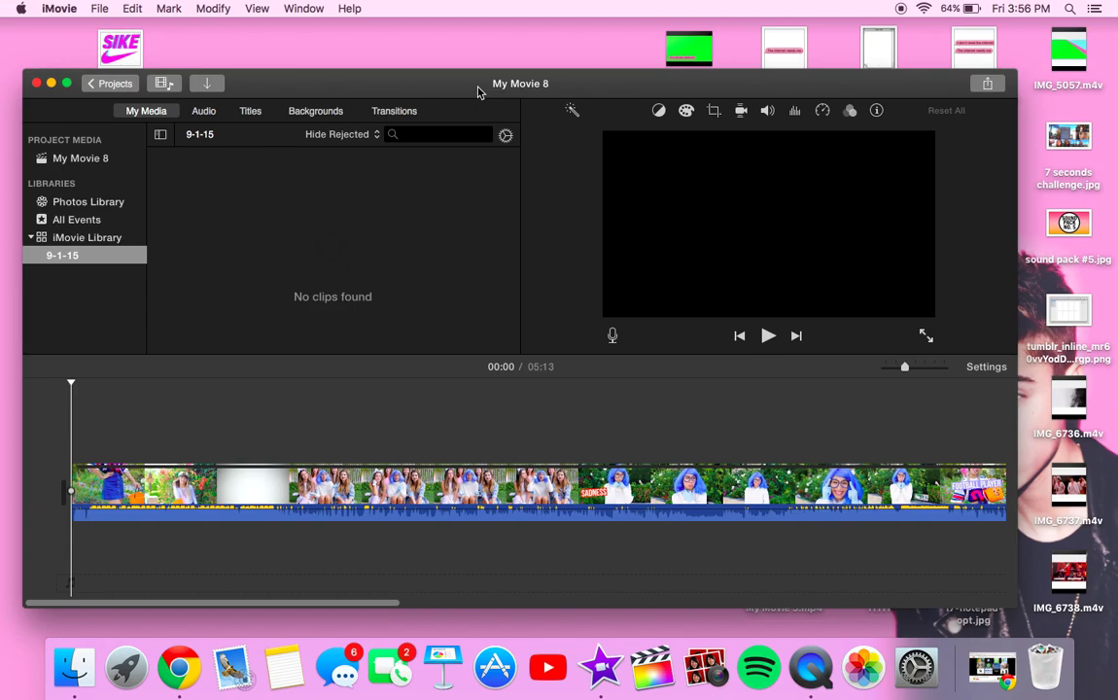
Step: Drop the green-screen clip above the main video's start and move the project window up
left_click(358, 486)
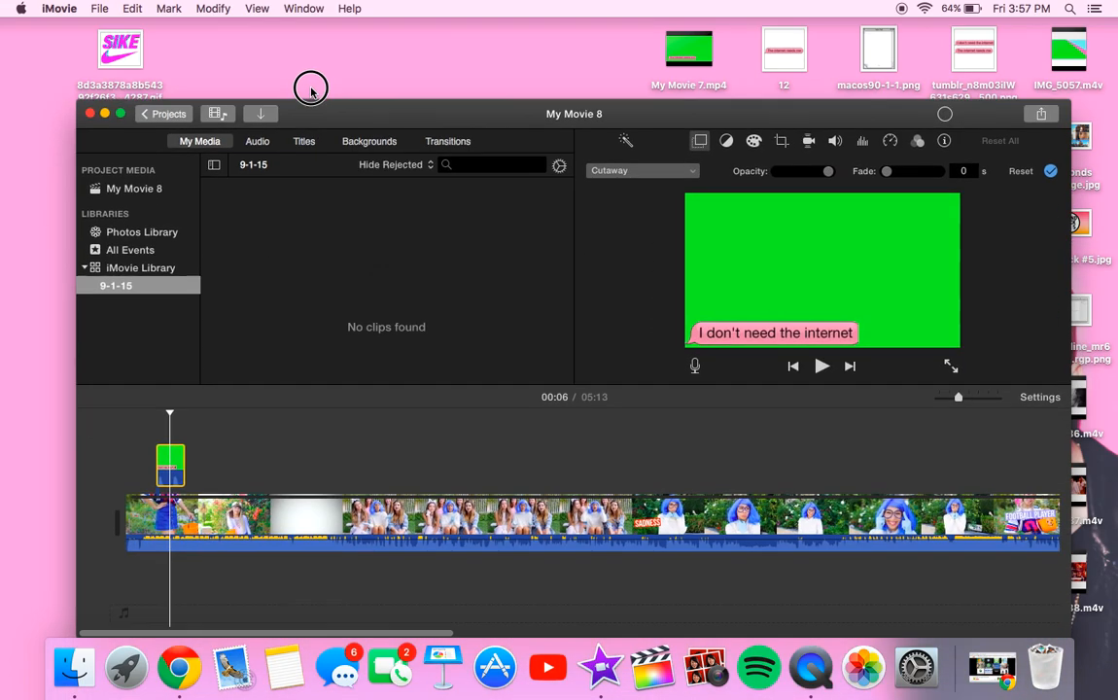
left_click_drag(574, 113, 568, 52)
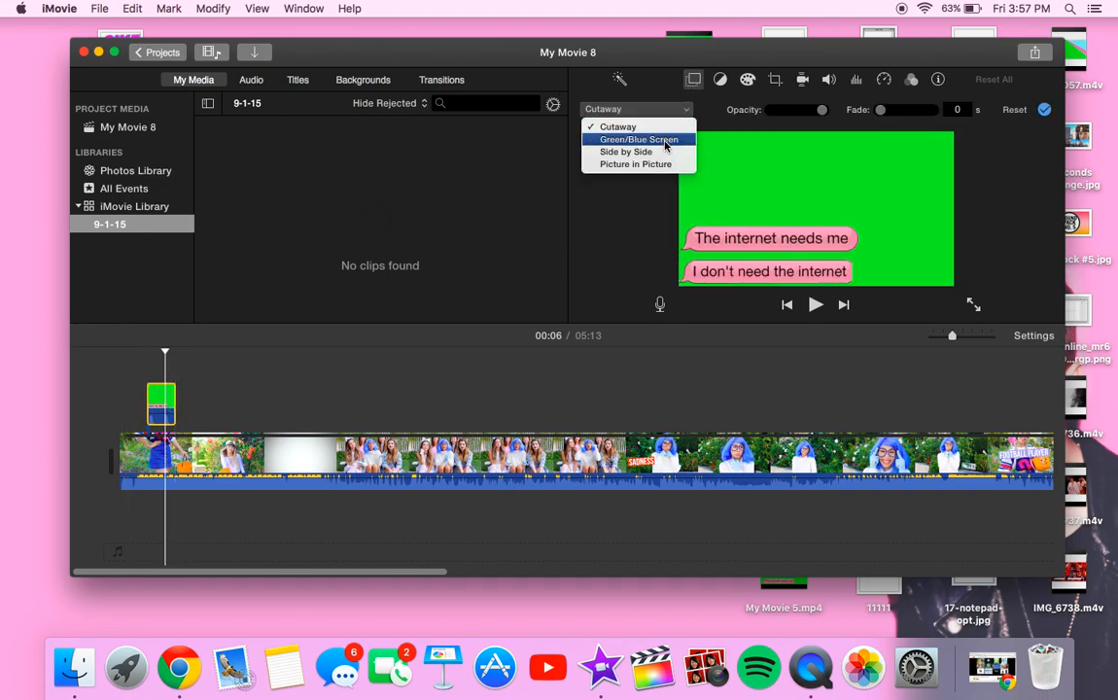
Step: Set the overlay to Green/Blue Screen and play the start to preview the keyed bubbles
left_click(636, 139)
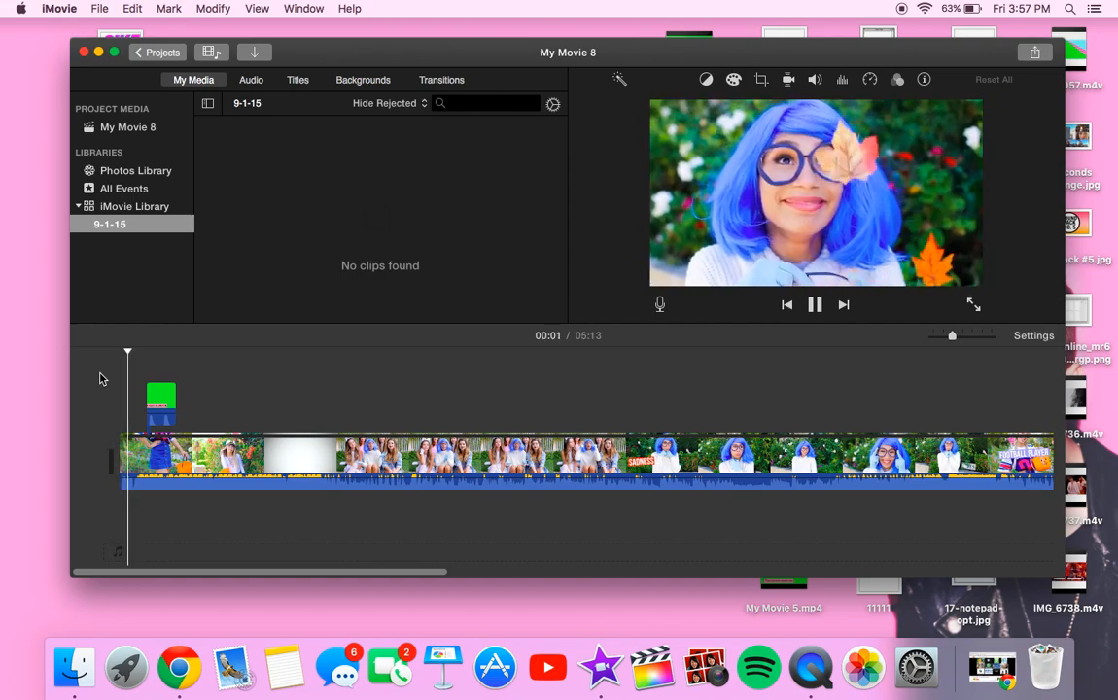
key("volume_up")
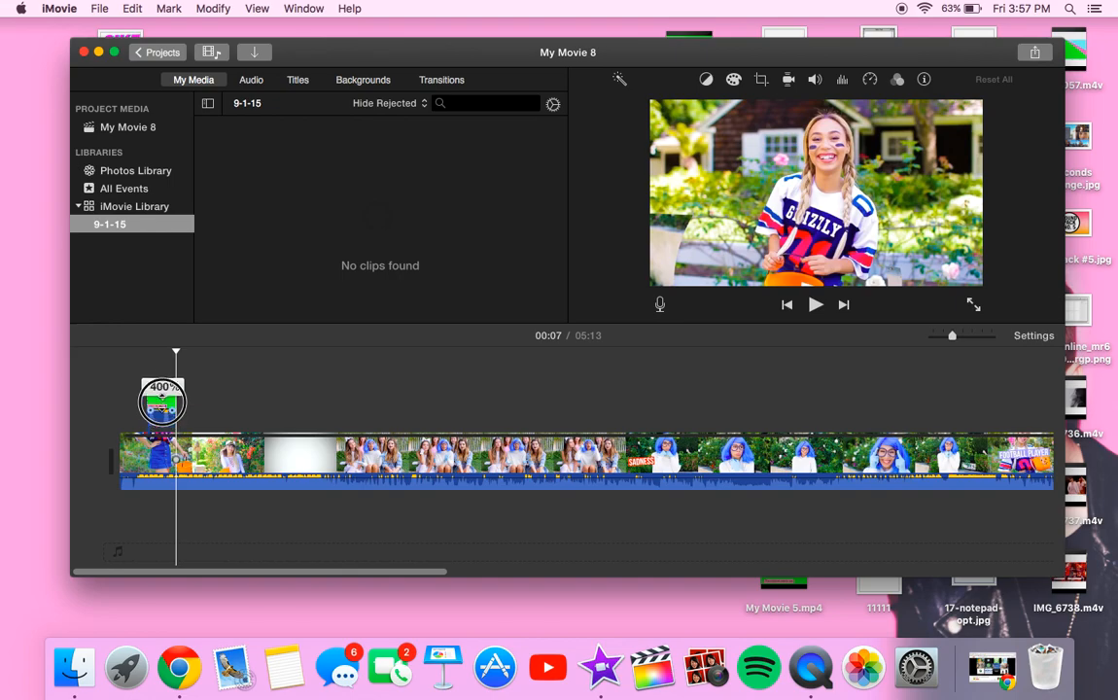
Step: Show the Volume controls for the keyed text-bubble overlay clip
left_click(815, 305)
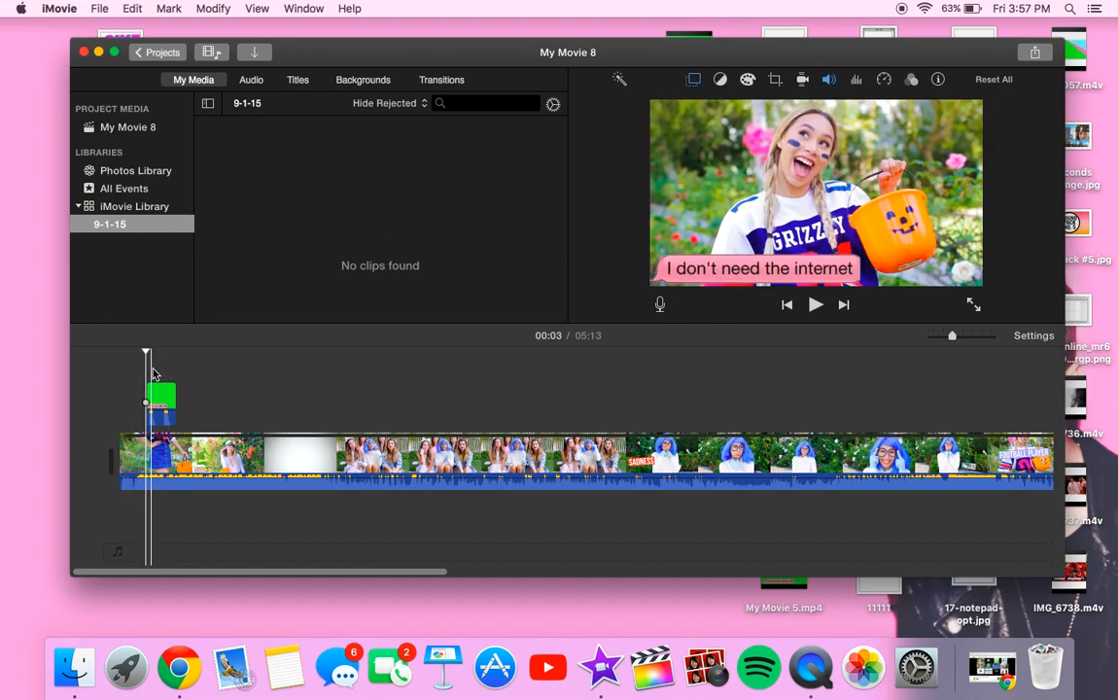
Step: Add a freeze frame to the main clip at three seconds, then return to the start
right_click(156, 457)
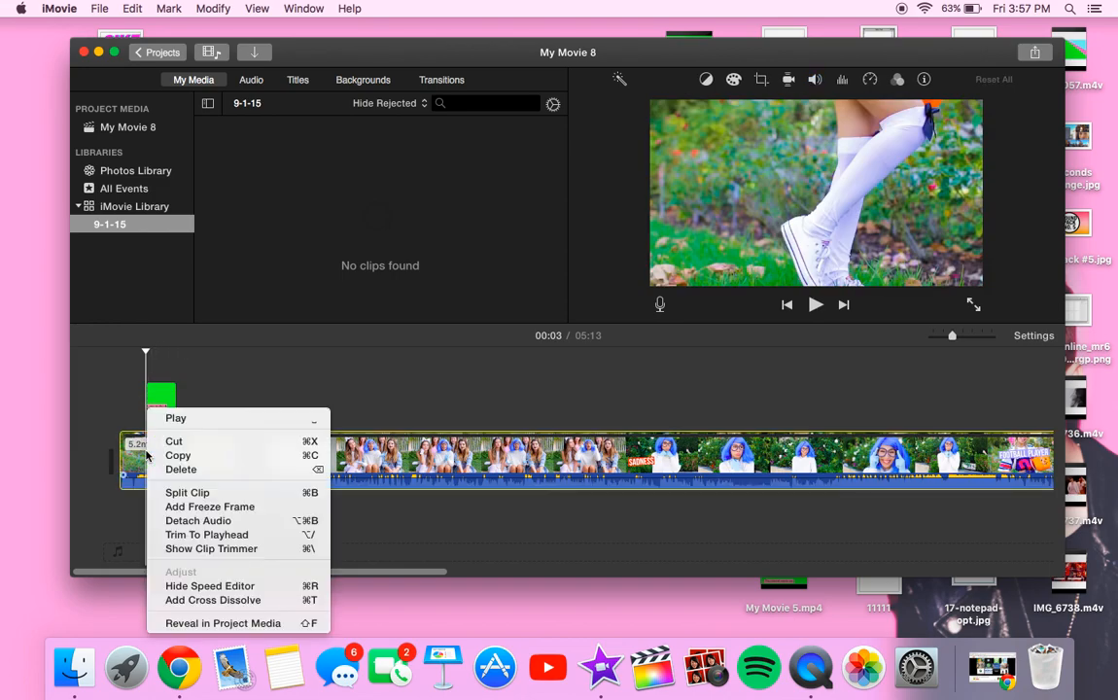
mouse_move(211, 548)
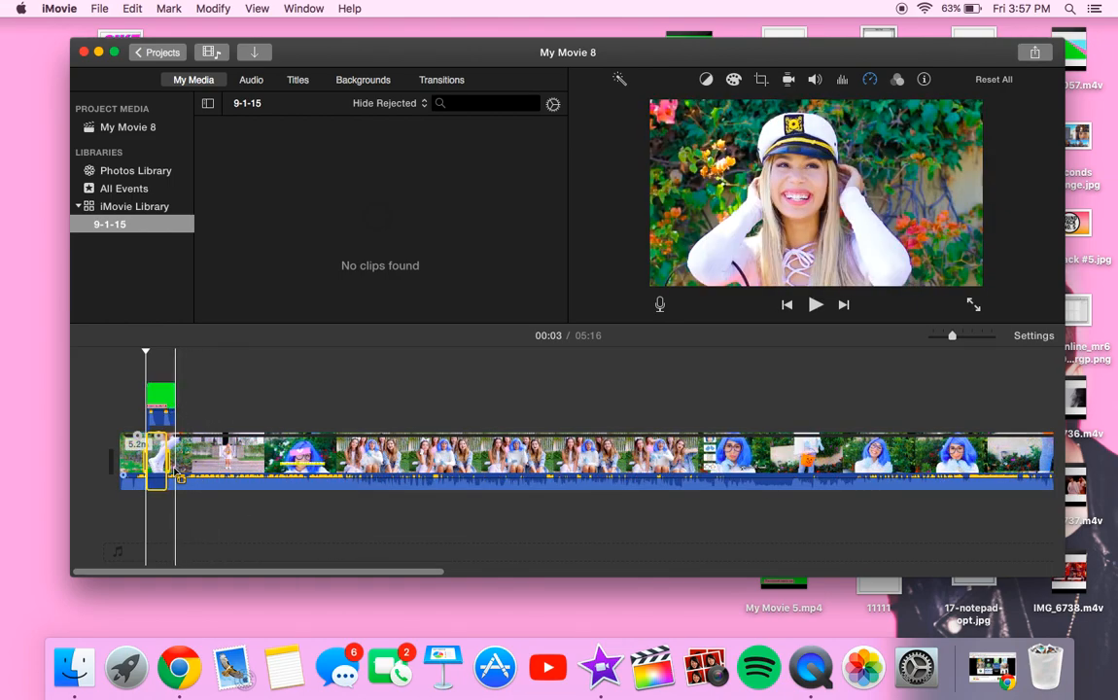
left_click(117, 408)
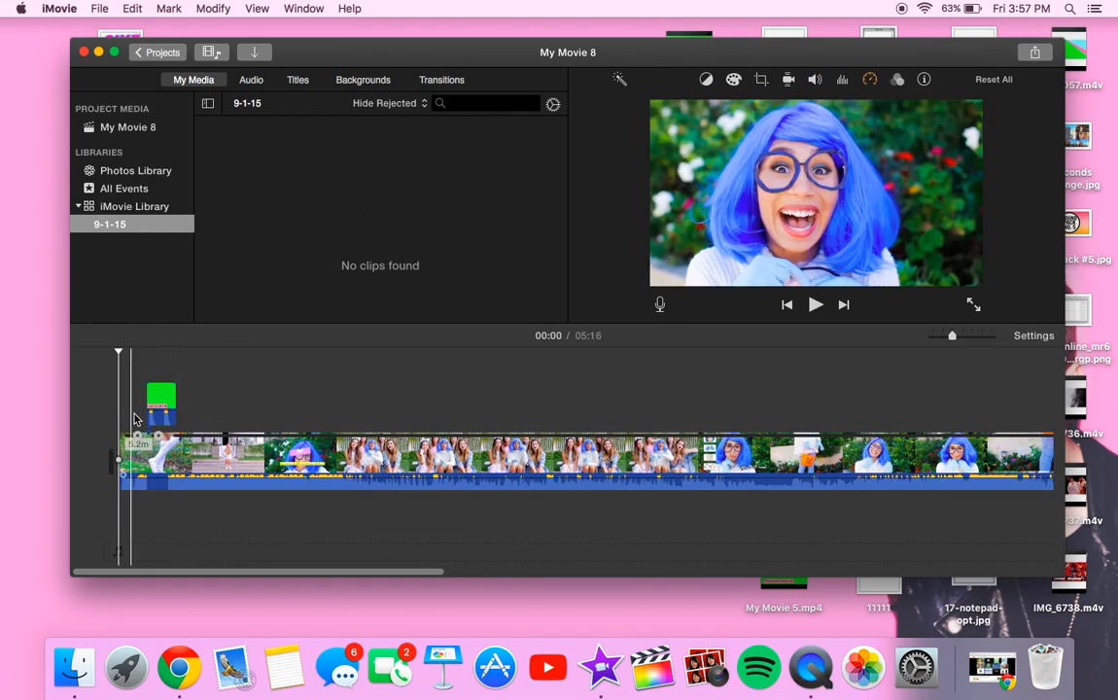